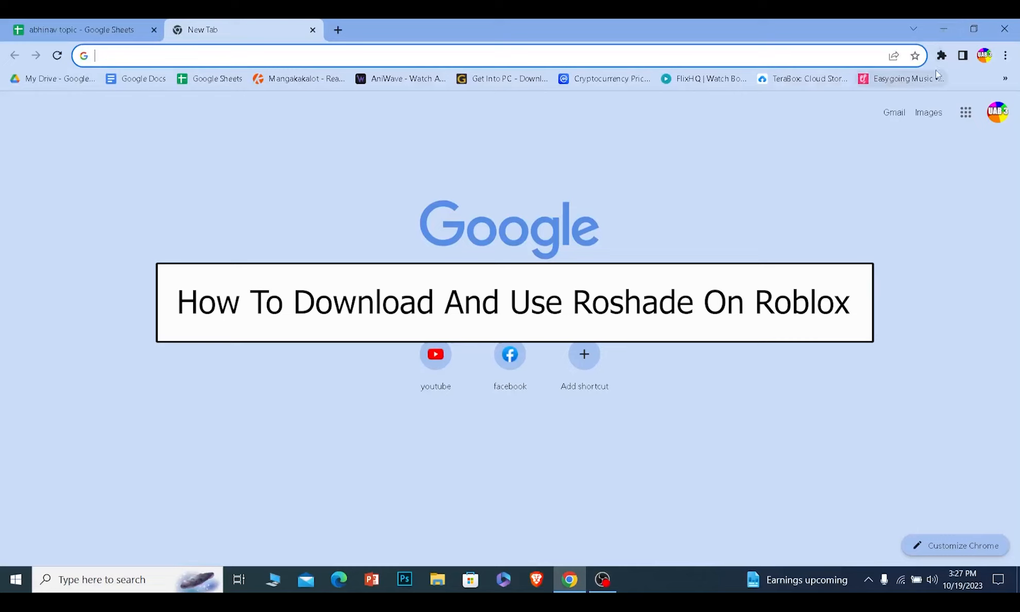
{"action": "mouse_move", "coordinate": [763, 159]}
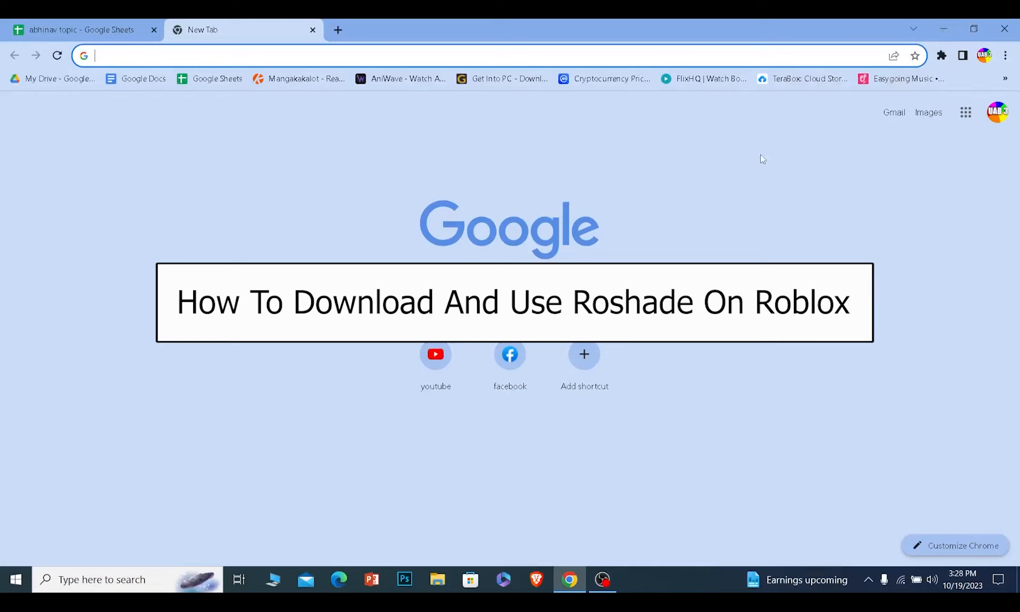
{"action": "mouse_move", "coordinate": [828, 104]}
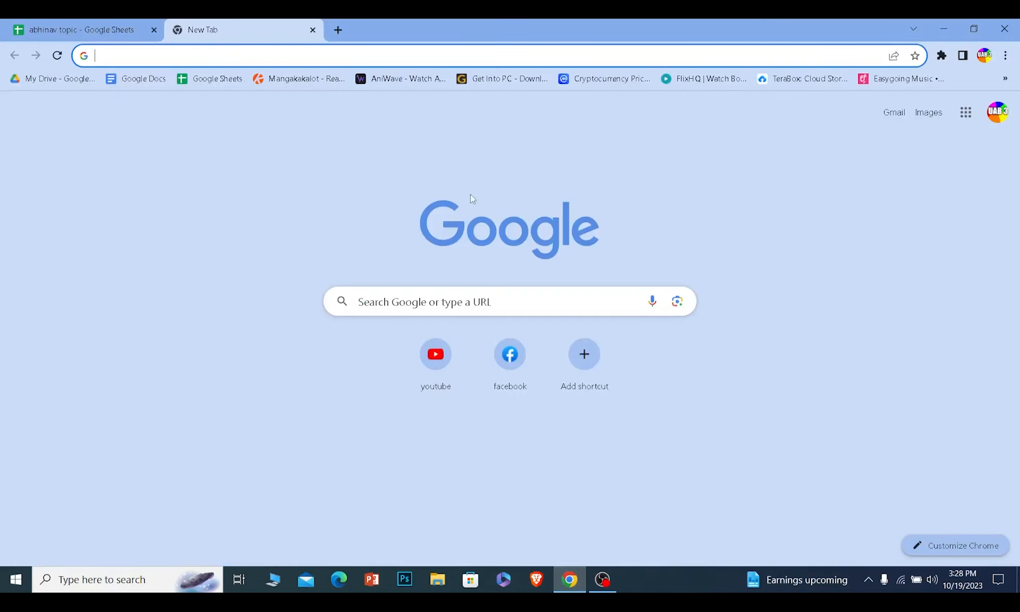
Search Google for 'rodshade download' and open the 'Download Roshade - Shaders for Roblox' result
{"action": "type", "text": "rodshade d"}
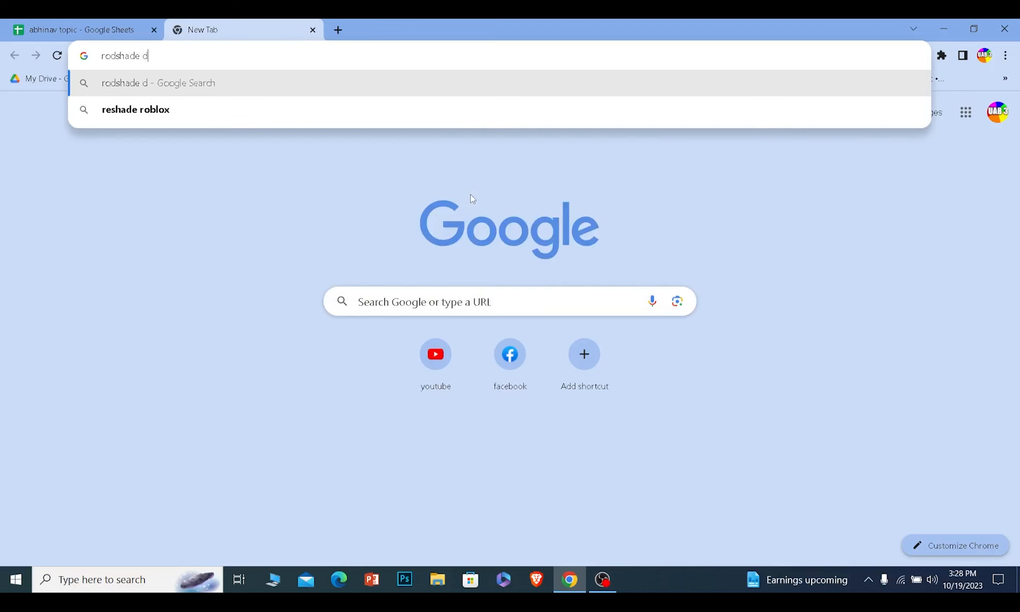
{"action": "key", "text": "Return"}
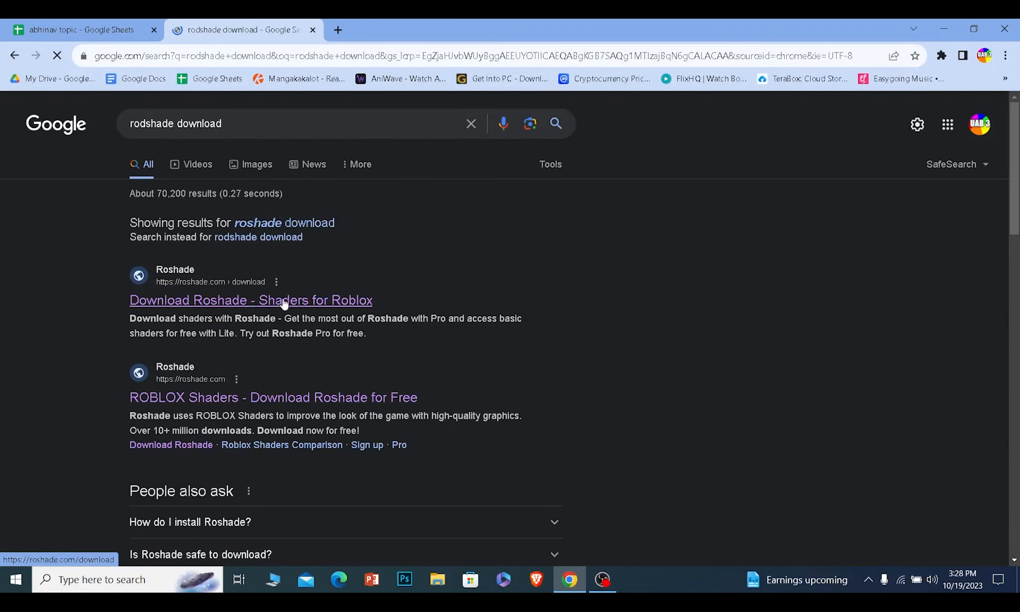
{"action": "left_click", "coordinate": [252, 300]}
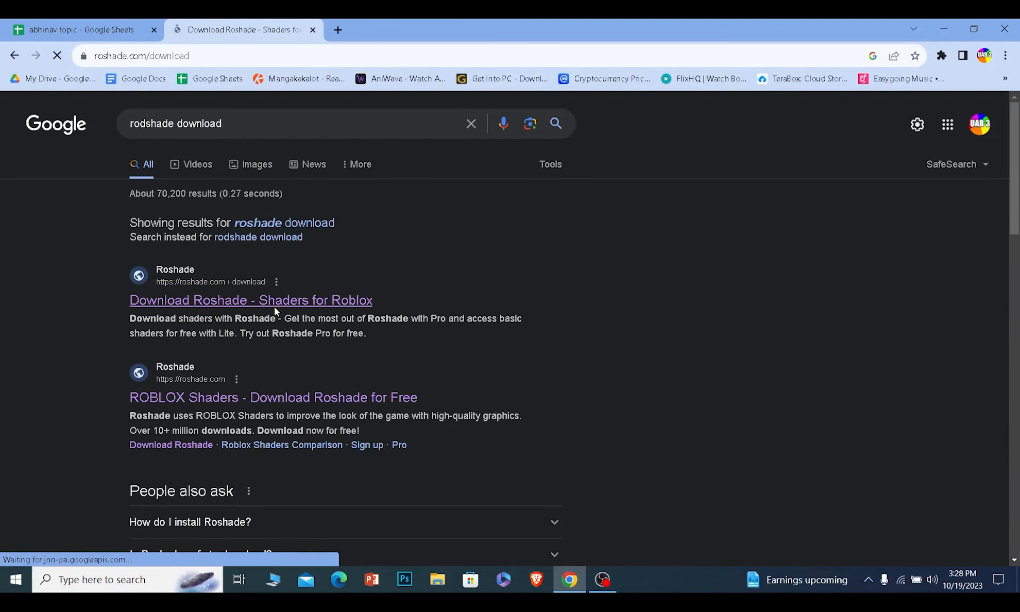
Download the free LITE setup, skipping the AdFoc.us ad page that precedes it
{"action": "left_click", "coordinate": [252, 300]}
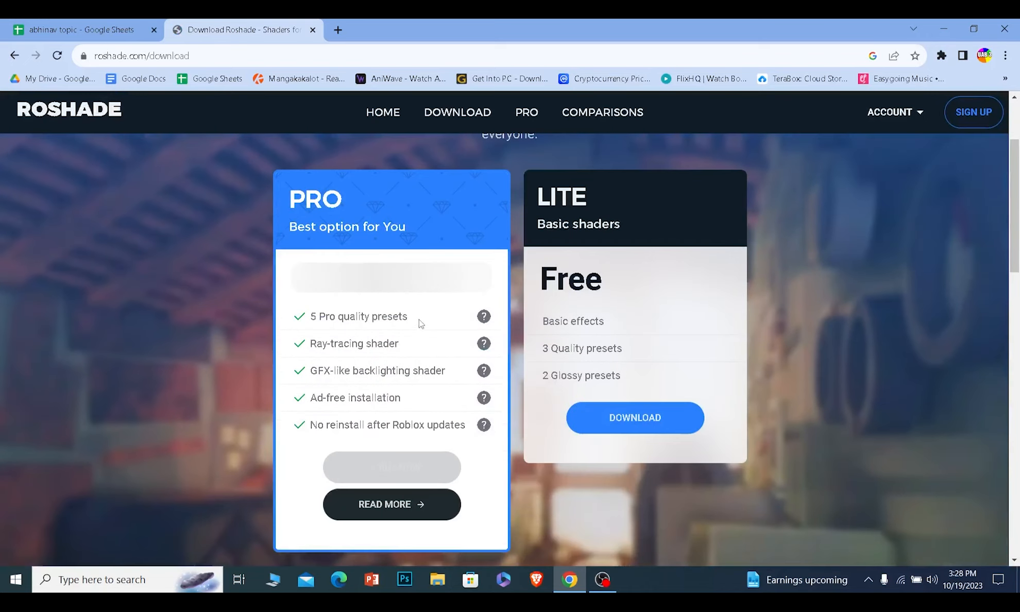
{"action": "mouse_move", "coordinate": [332, 222]}
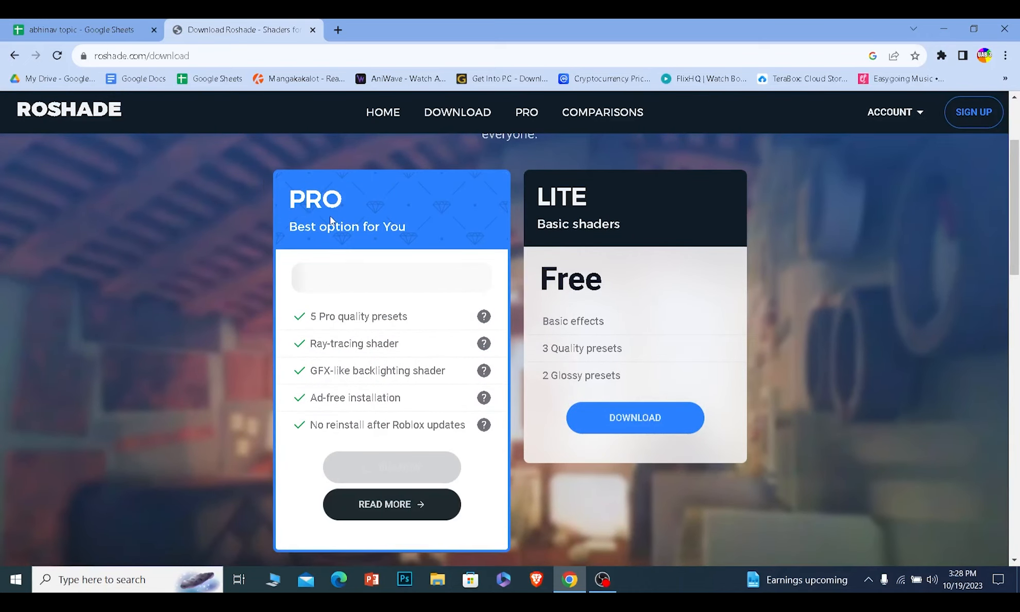
{"action": "mouse_move", "coordinate": [646, 462]}
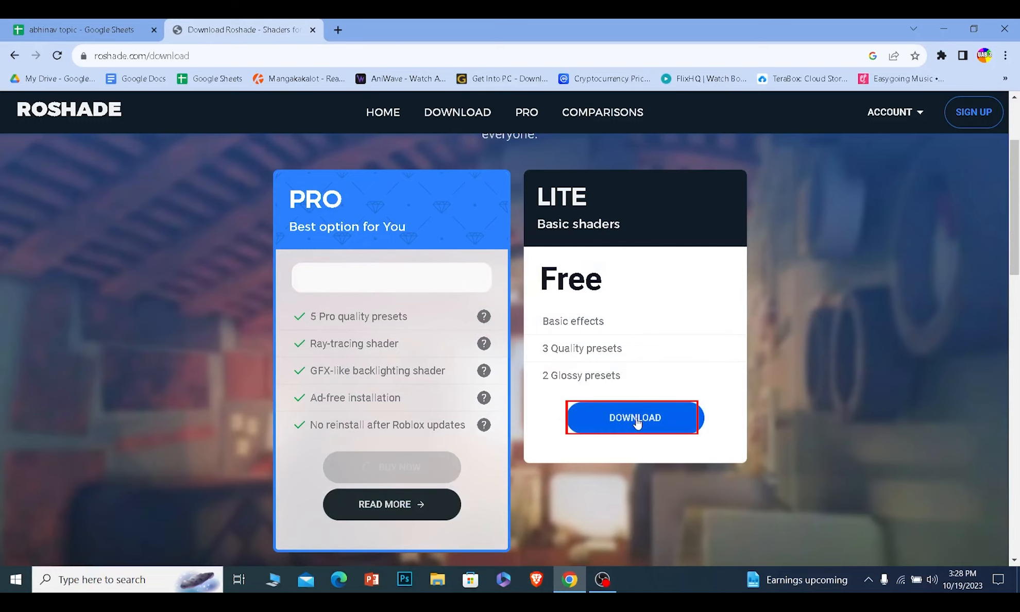
{"action": "left_click", "coordinate": [634, 417]}
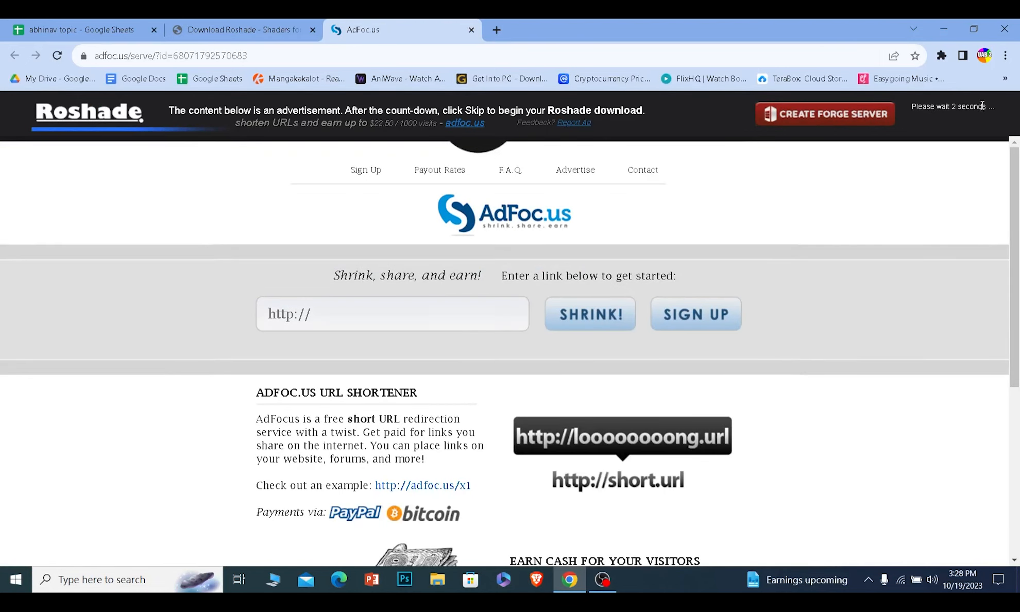
{"action": "mouse_move", "coordinate": [999, 121]}
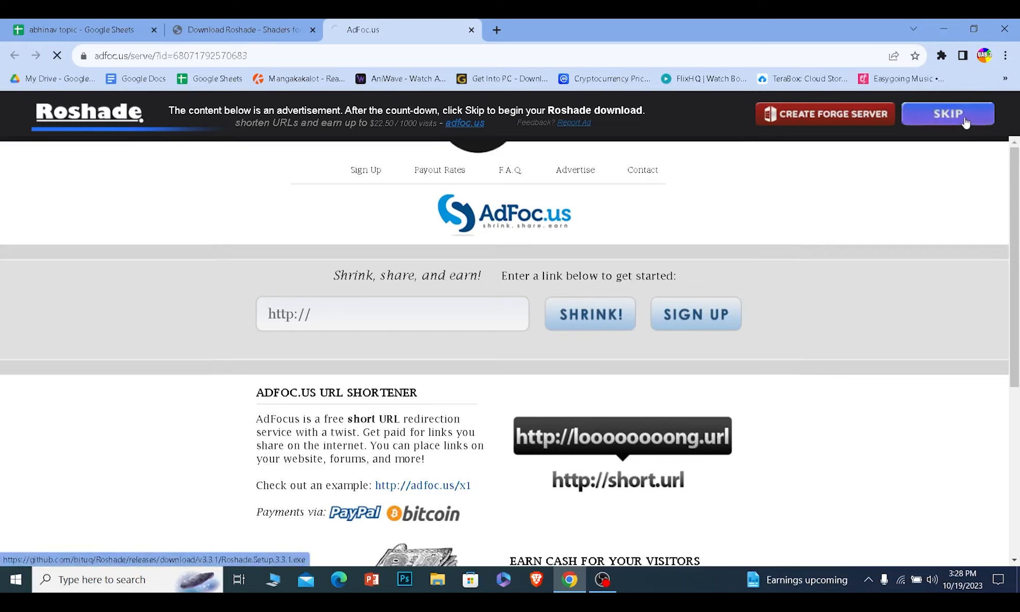
{"action": "left_click", "coordinate": [946, 114]}
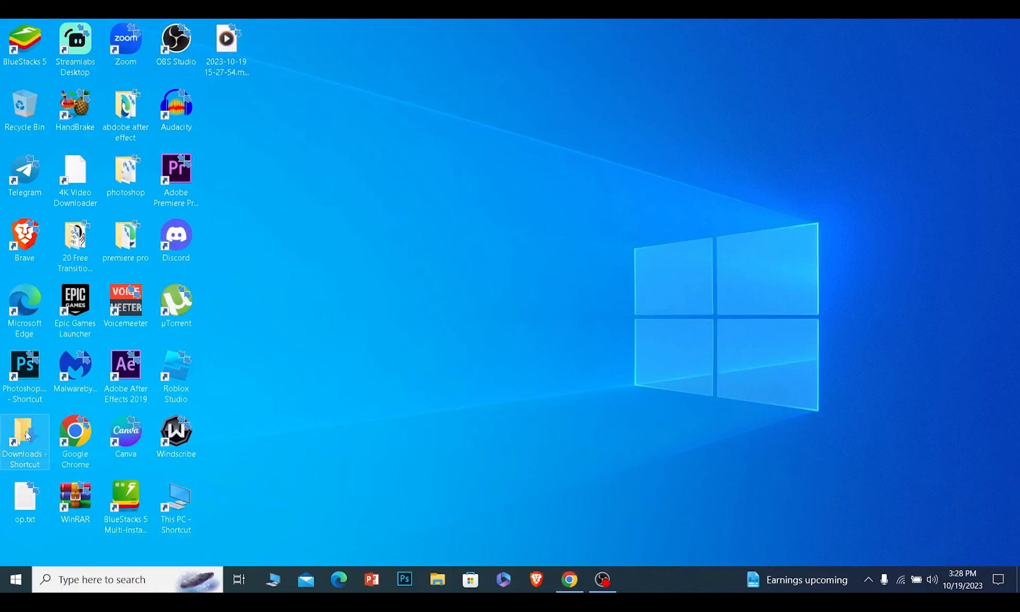
Run Roshade.Setup.3.3.1.exe from the Downloads folder
{"action": "double_click", "coordinate": [24, 436]}
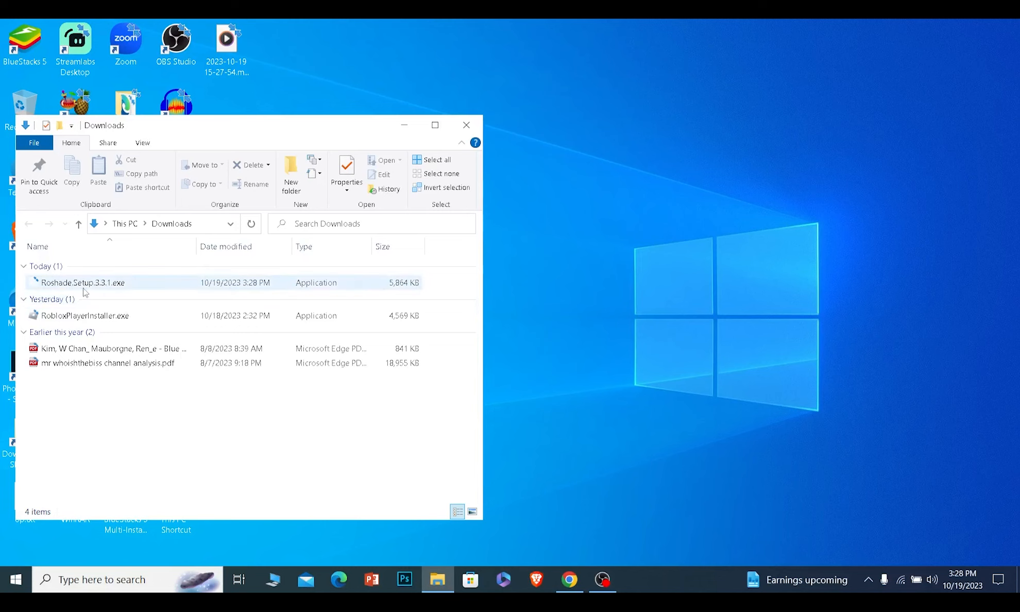
{"action": "left_click", "coordinate": [82, 283]}
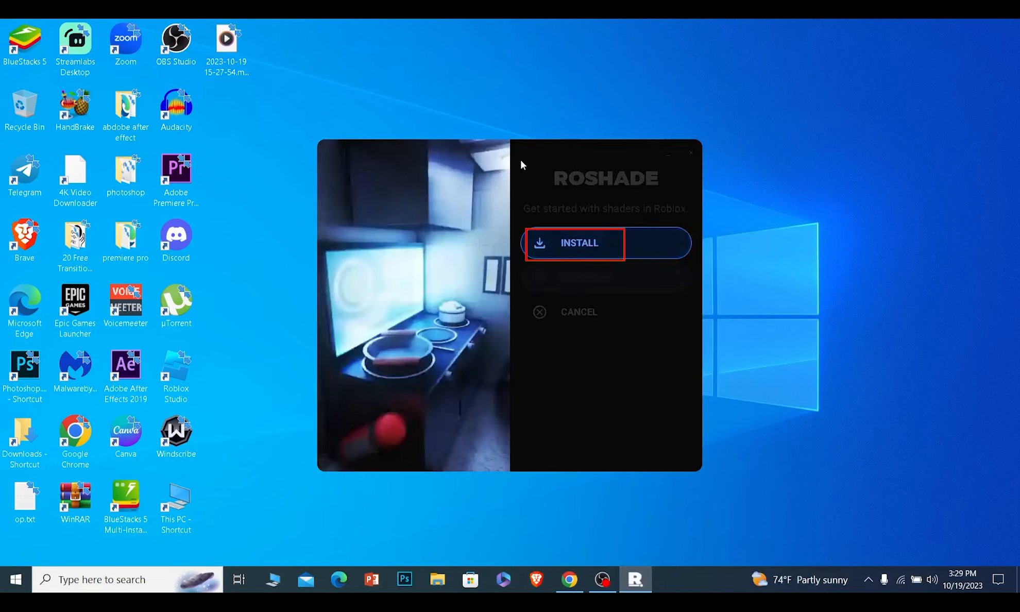
Install Roshade with the default keybinds, leaving a Roshade Launcher shortcut on the desktop
{"action": "left_click", "coordinate": [575, 242]}
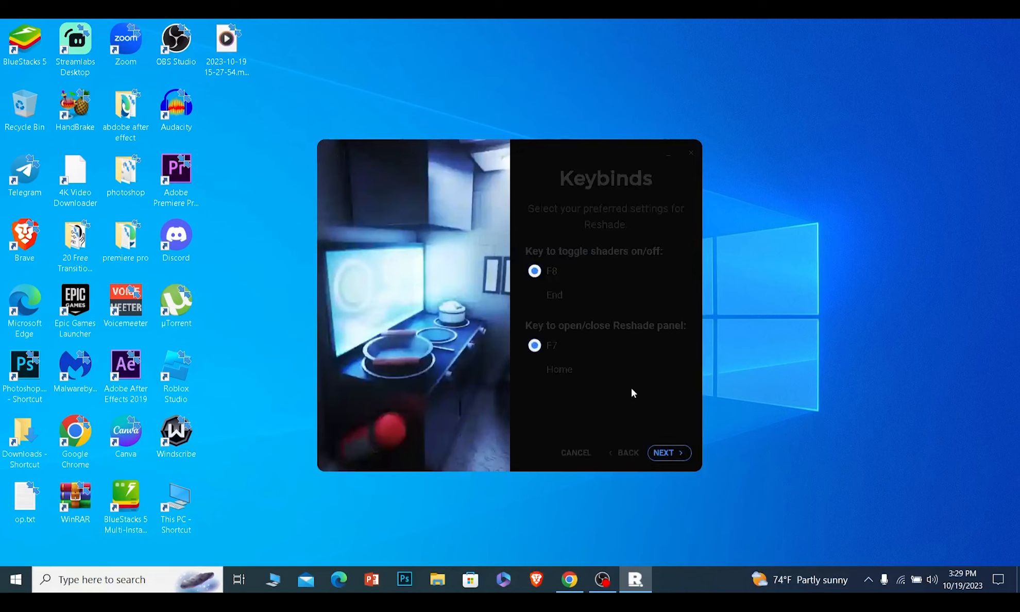
{"action": "mouse_move", "coordinate": [560, 278]}
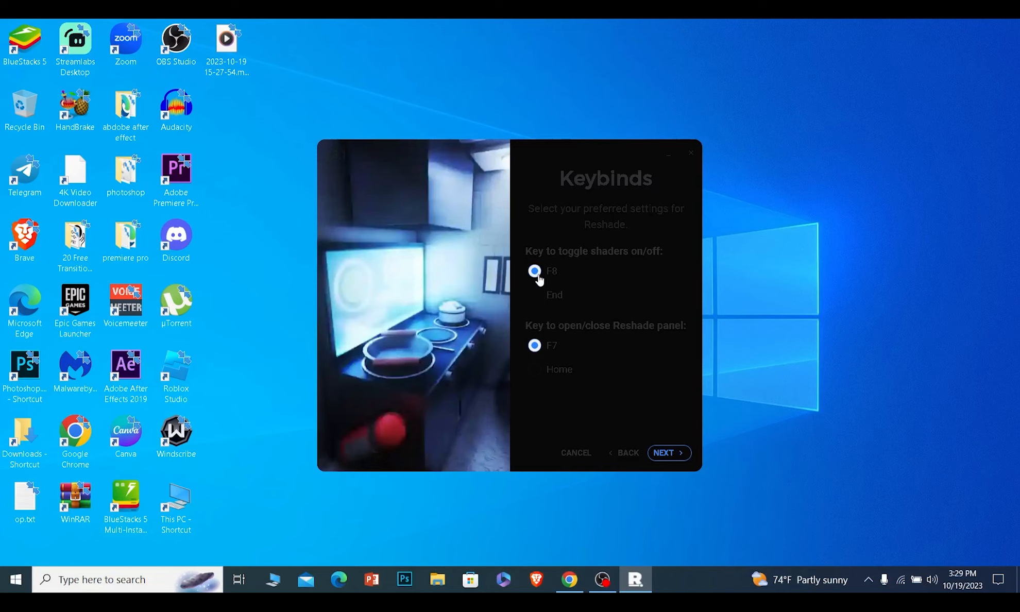
{"action": "mouse_move", "coordinate": [582, 245]}
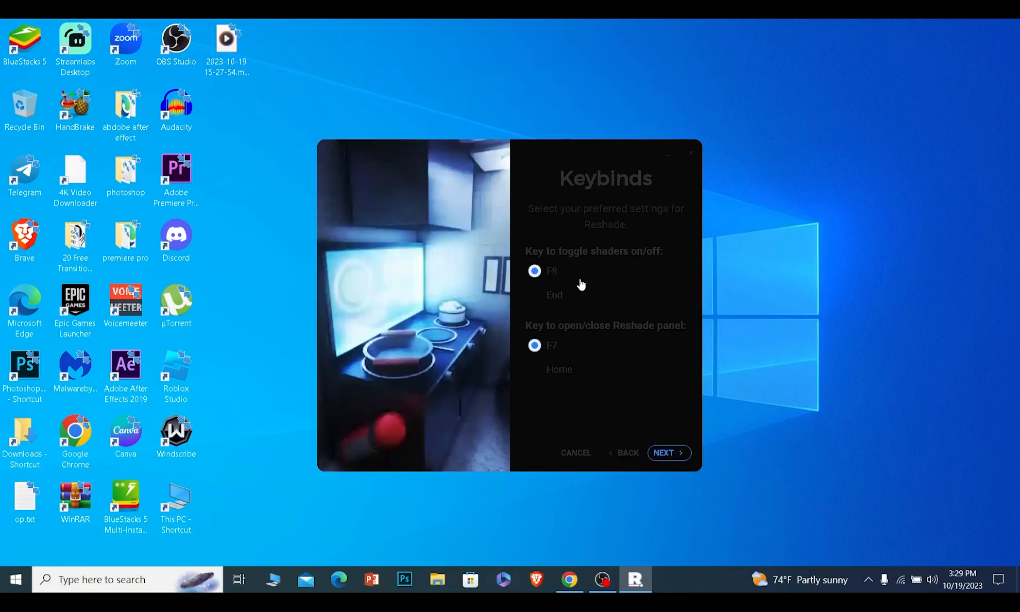
{"action": "mouse_move", "coordinate": [598, 332]}
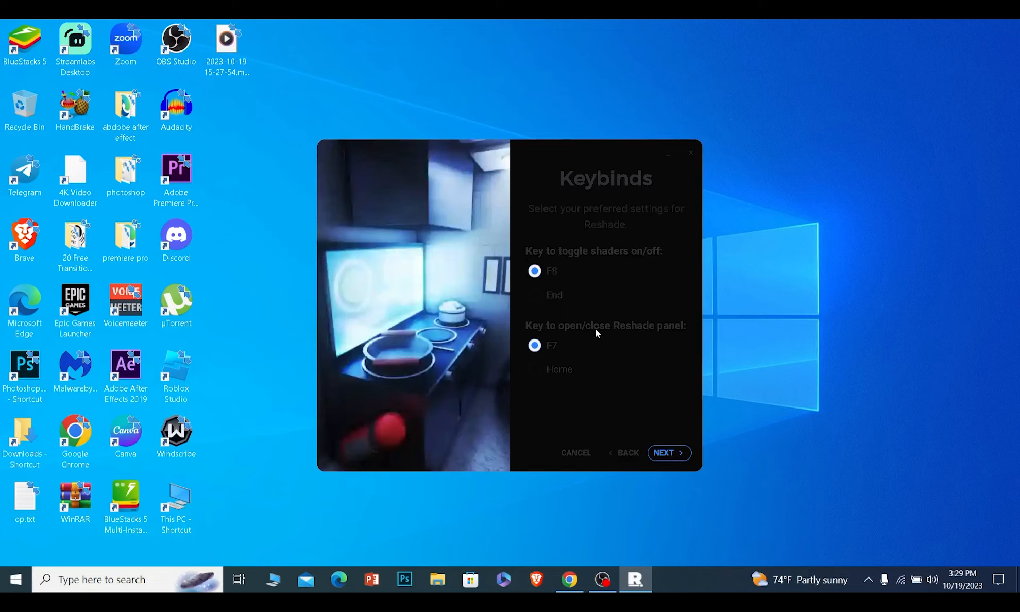
{"action": "mouse_move", "coordinate": [610, 360]}
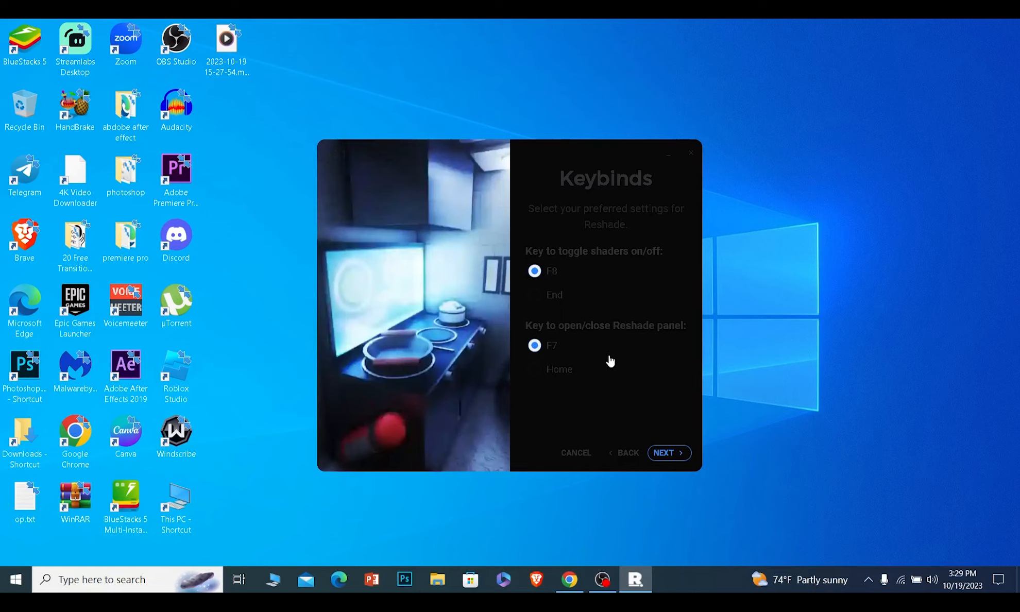
{"action": "mouse_move", "coordinate": [553, 346]}
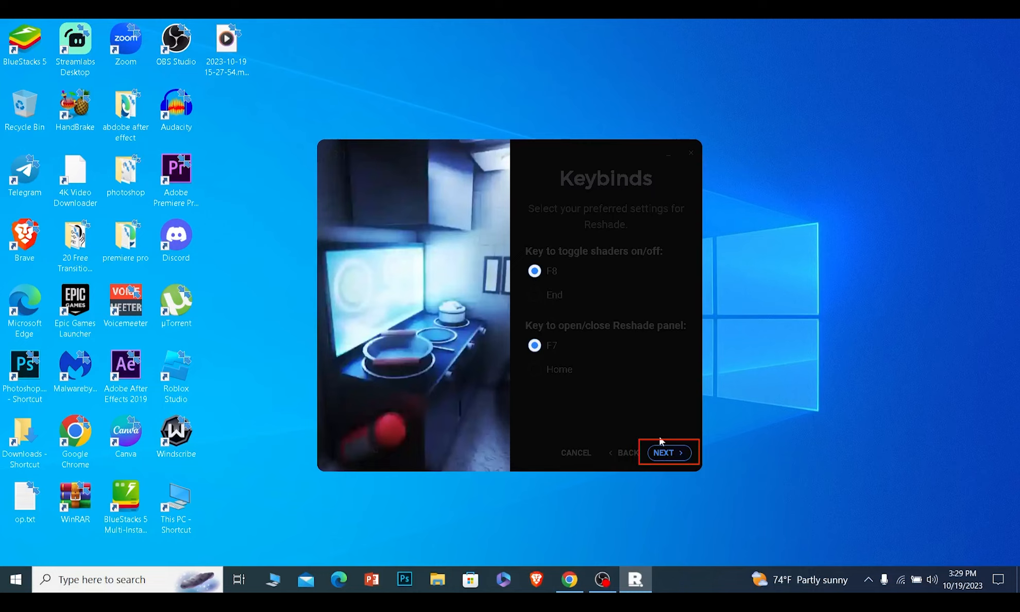
{"action": "left_click", "coordinate": [668, 452]}
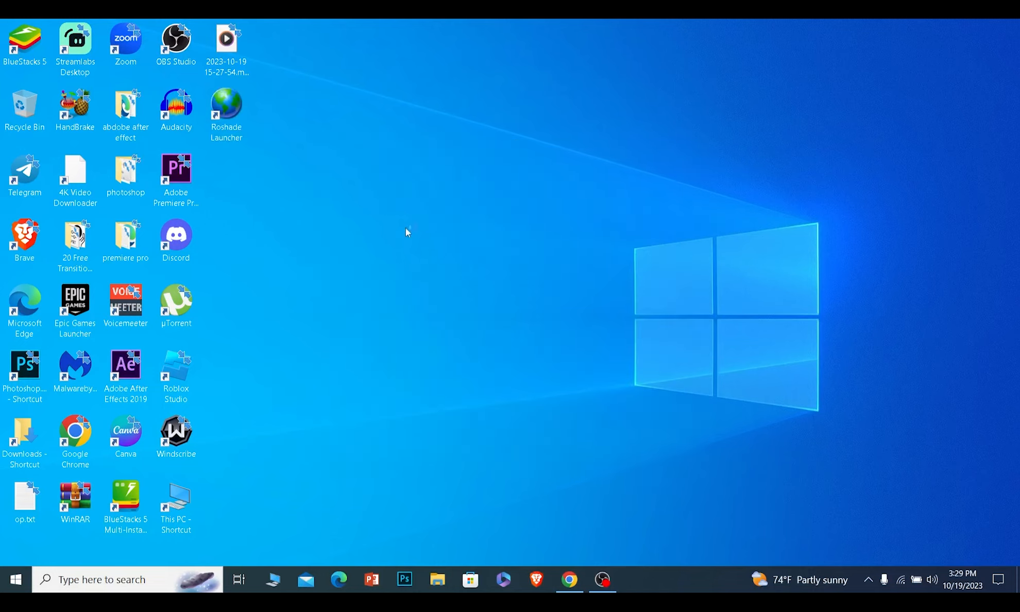
{"action": "mouse_move", "coordinate": [873, 142]}
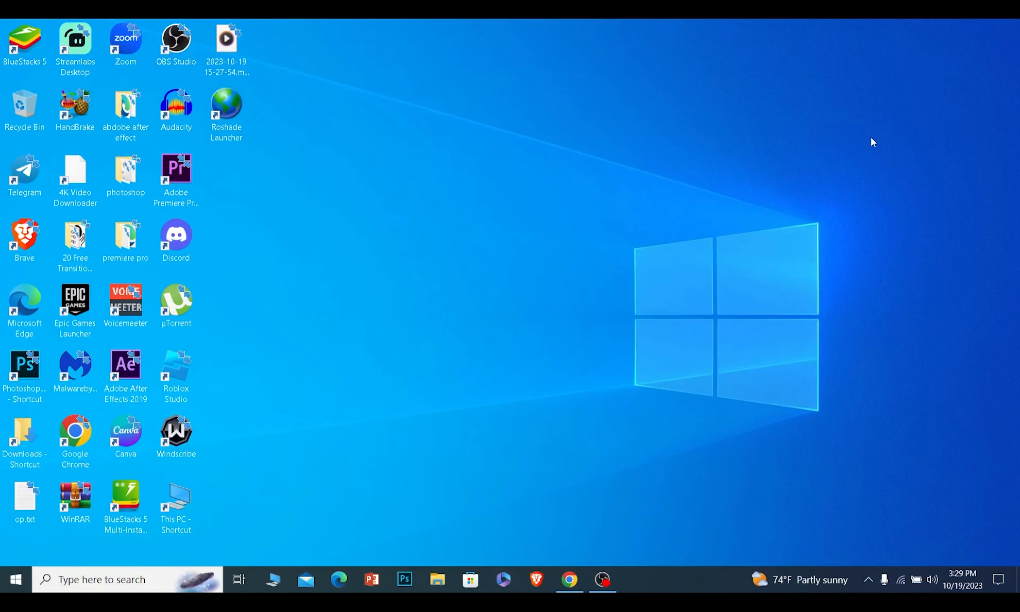
{"action": "mouse_move", "coordinate": [853, 154]}
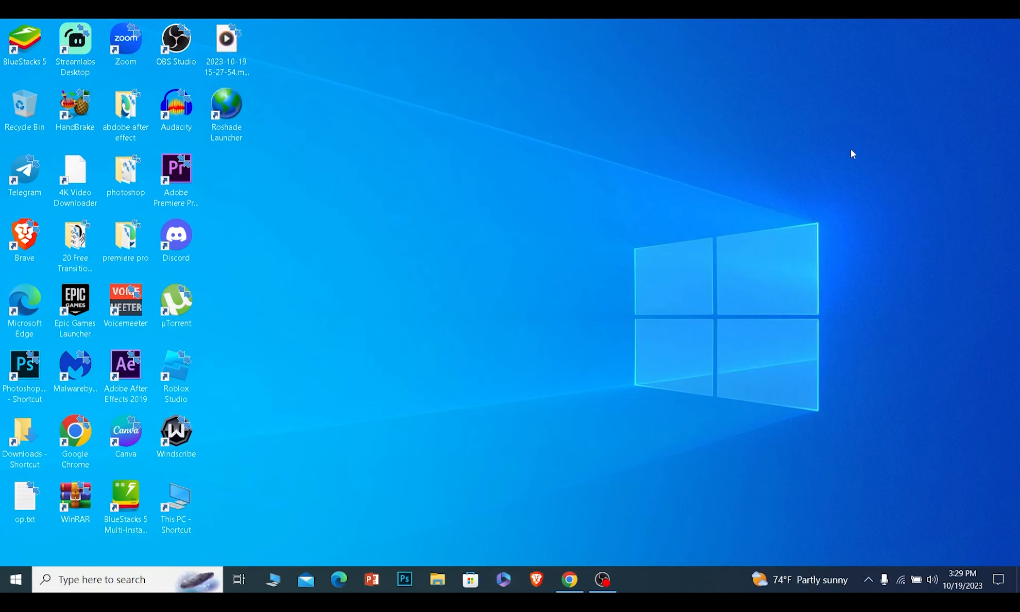
{"action": "left_click", "coordinate": [227, 110]}
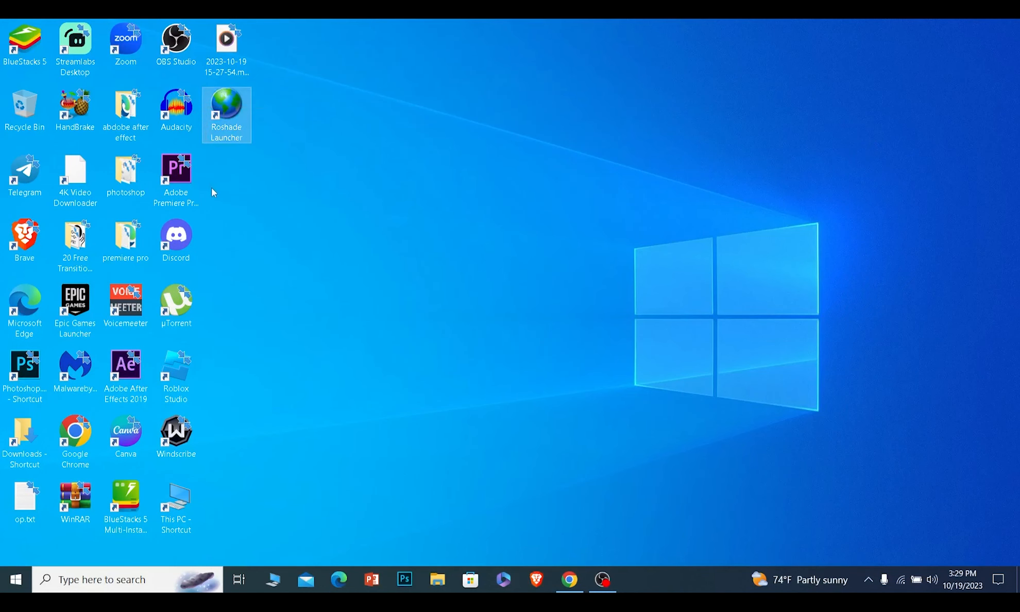
{"action": "mouse_move", "coordinate": [331, 160]}
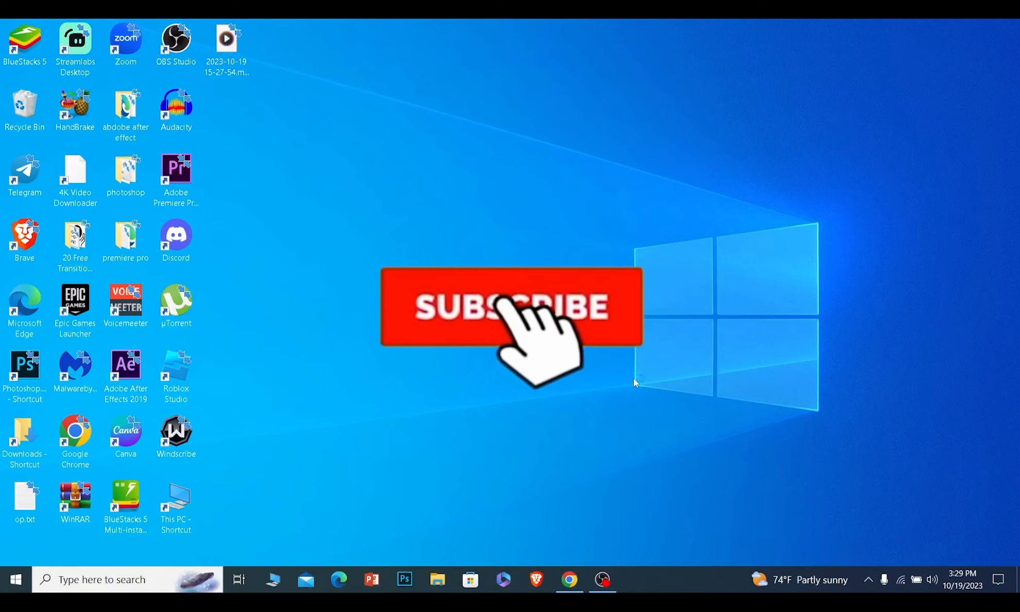
{"action": "left_click", "coordinate": [512, 307]}
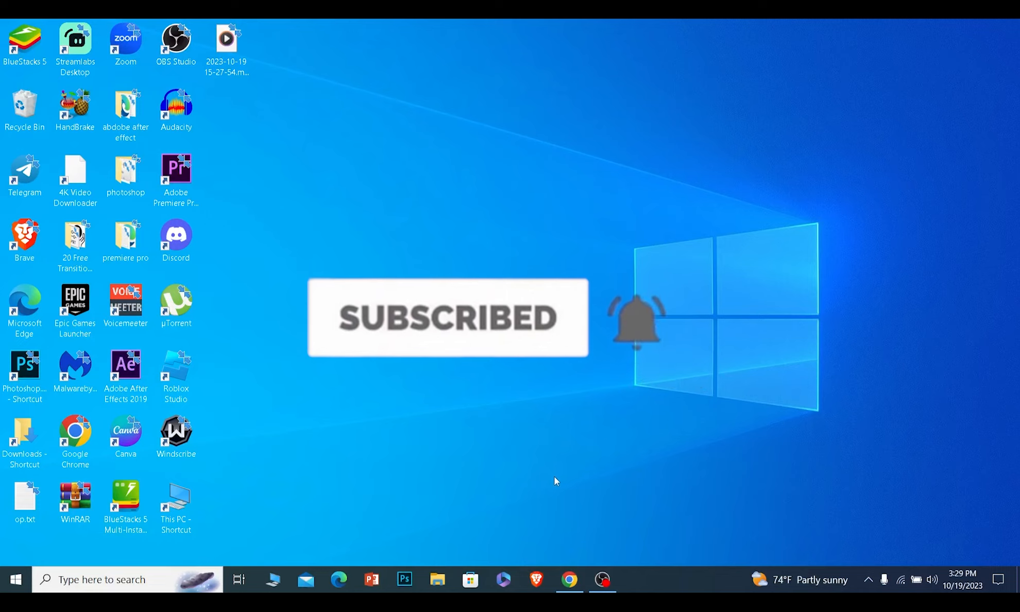